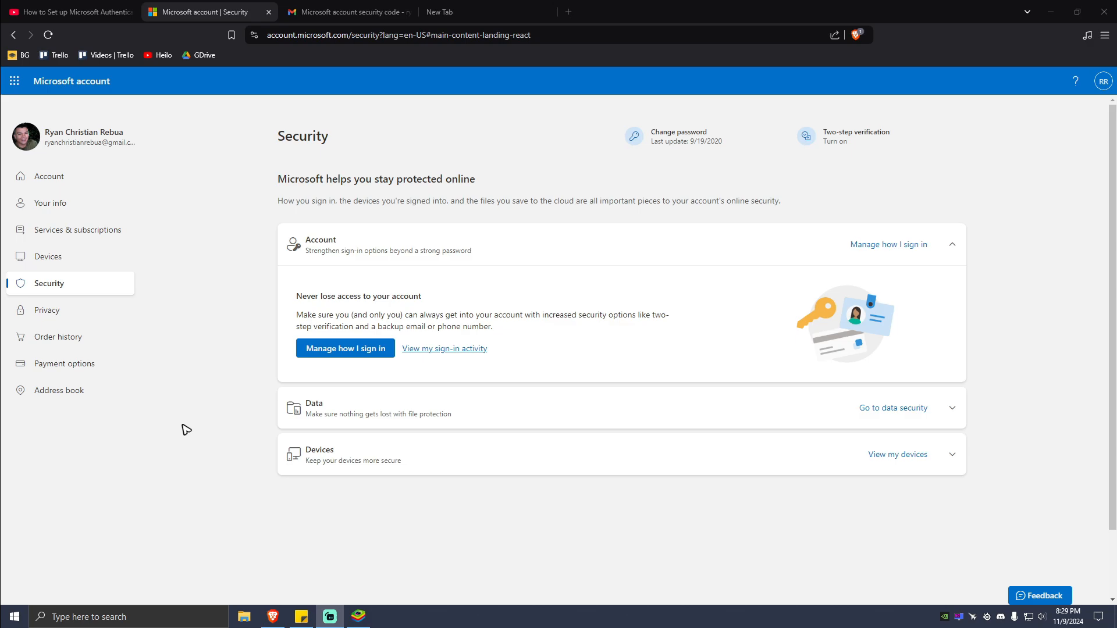
mouse_move(356, 293)
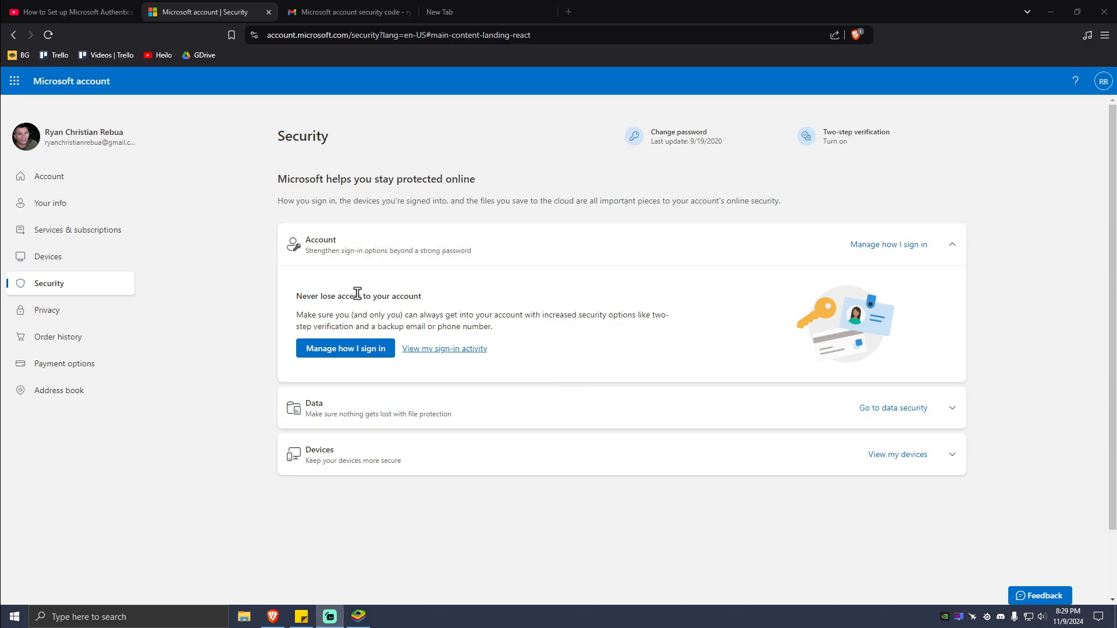
mouse_move(299, 38)
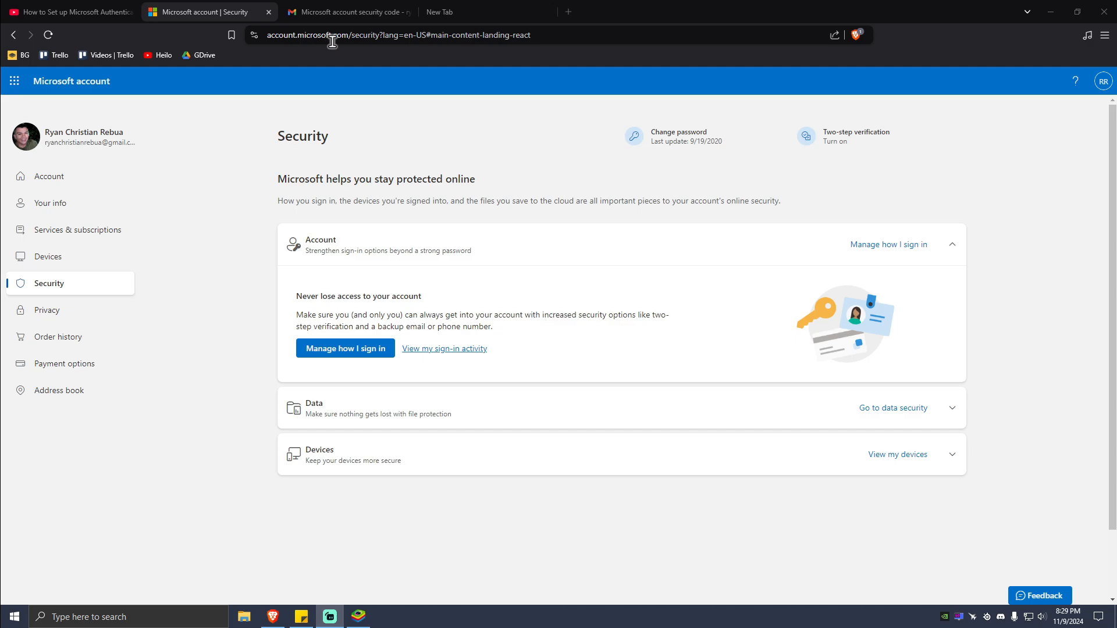
mouse_move(332, 65)
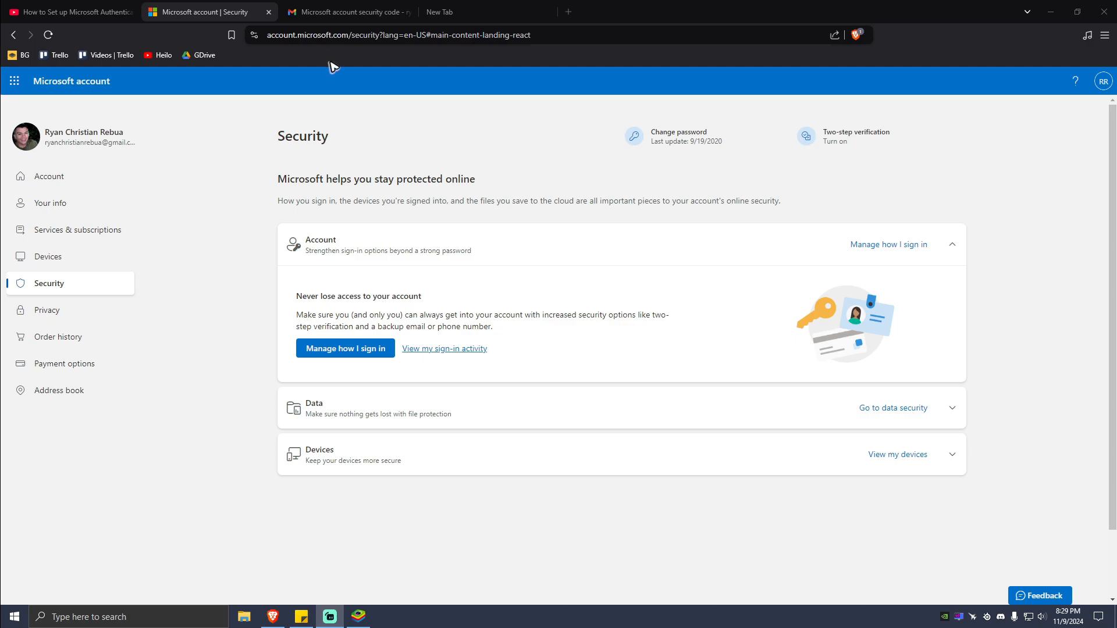
mouse_move(317, 73)
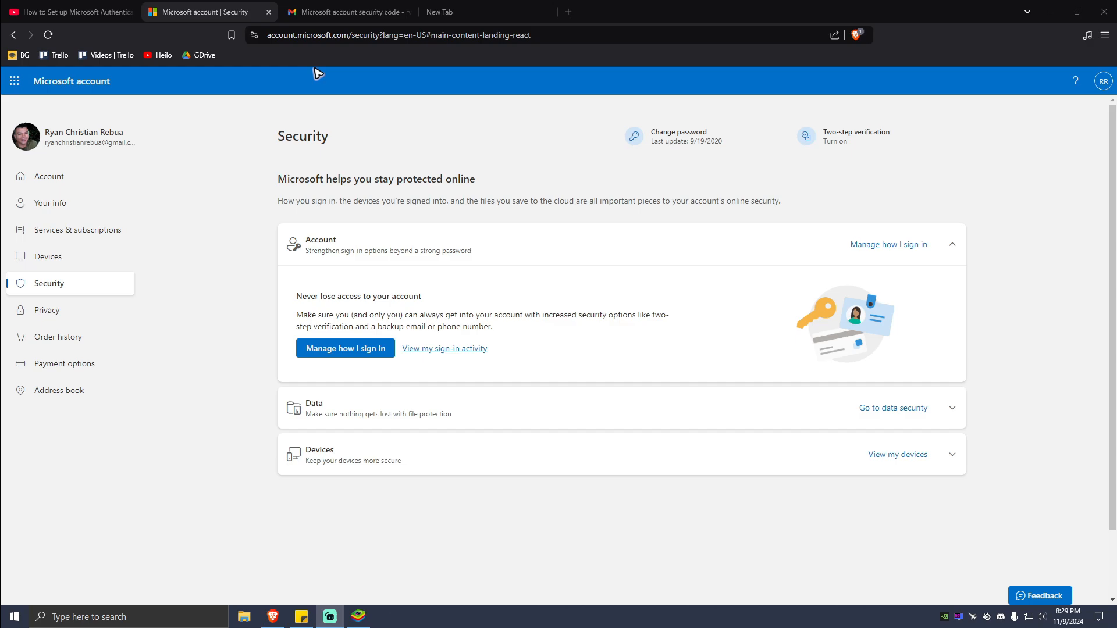
mouse_move(218, 115)
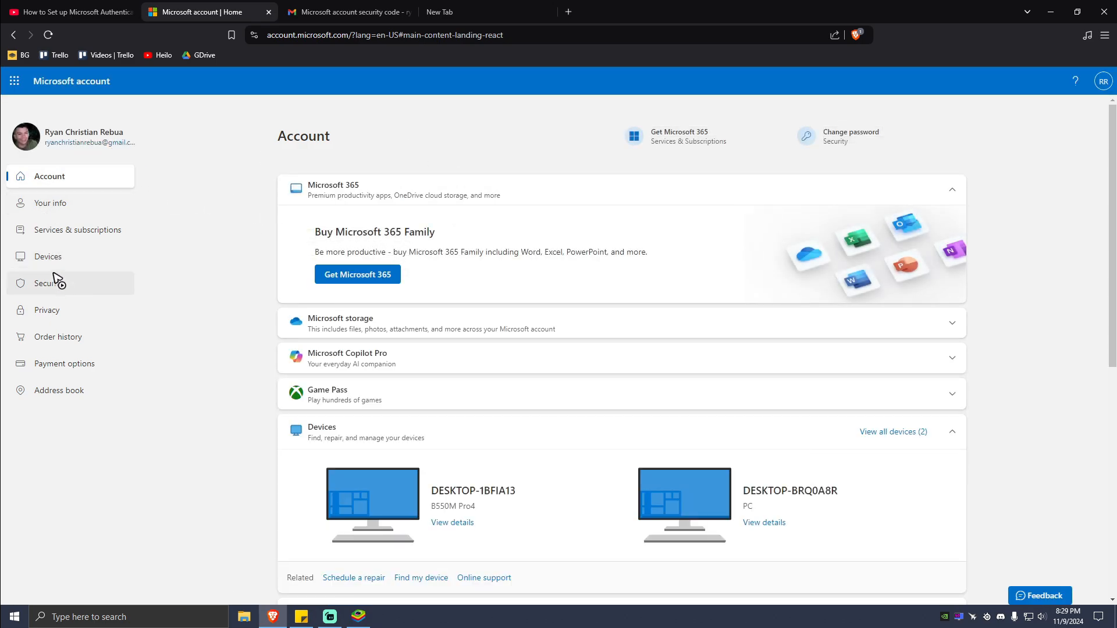
Go to the Security page and open additional security options, where two-step verification is off
click(51, 283)
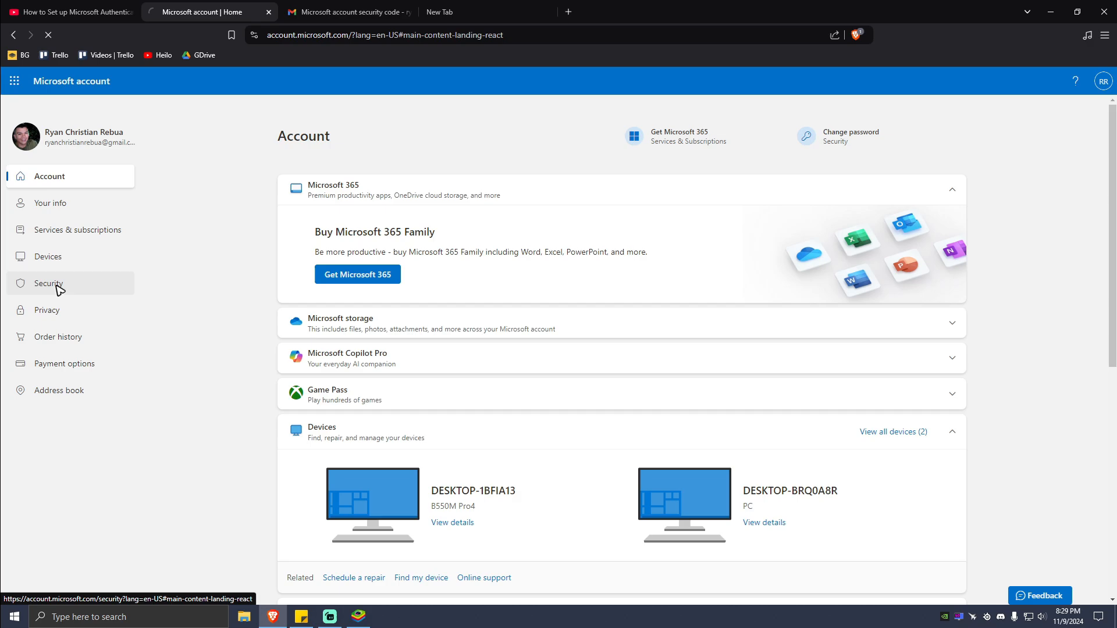
click(49, 284)
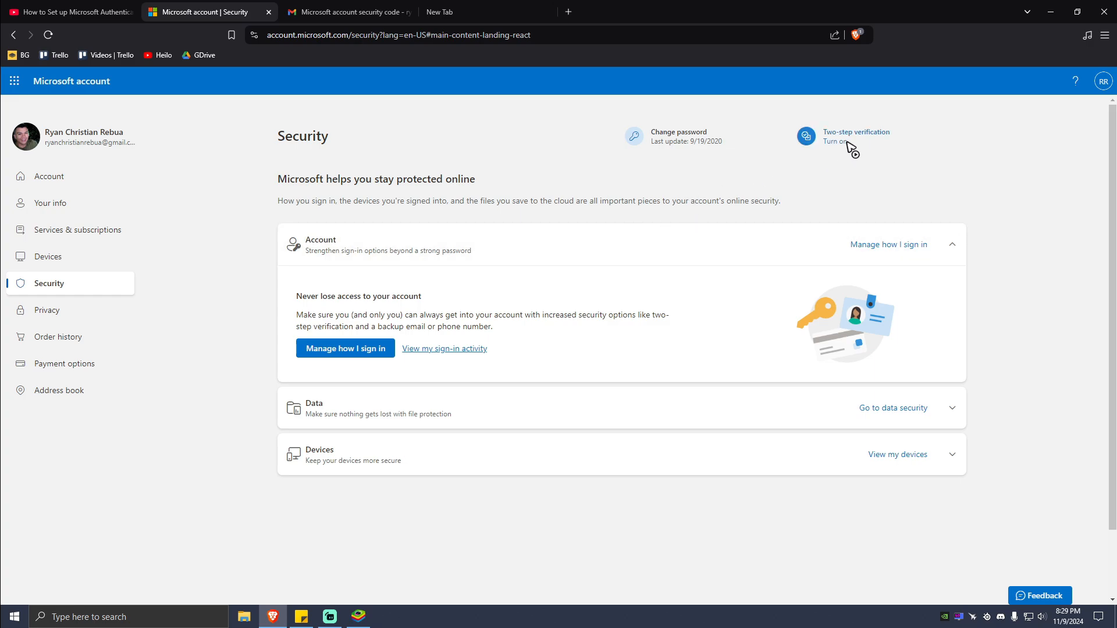
mouse_move(850, 148)
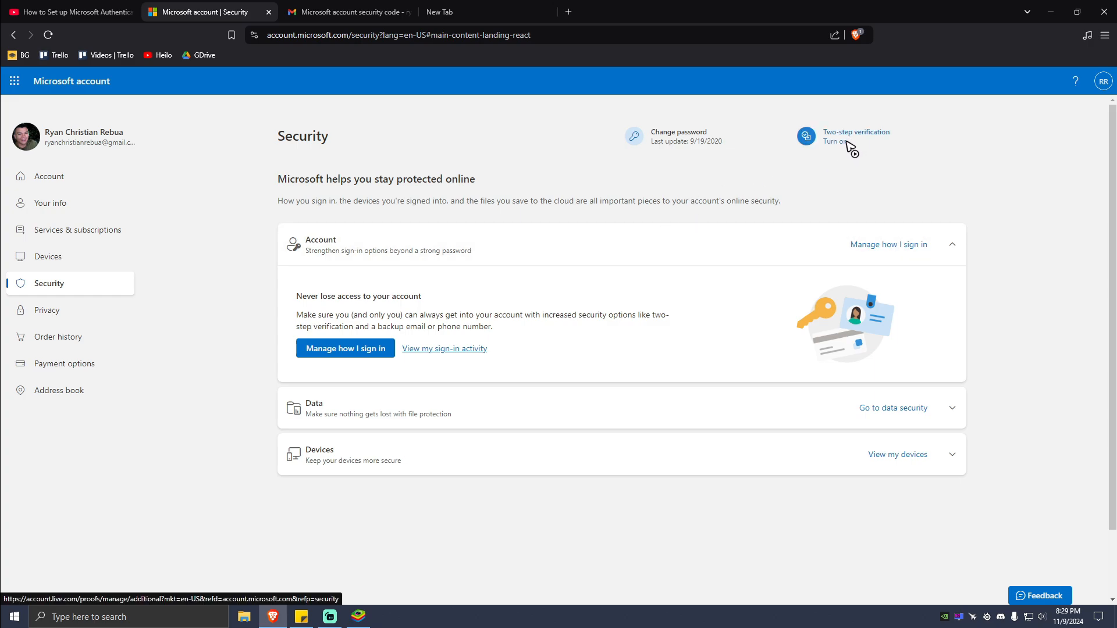
click(854, 136)
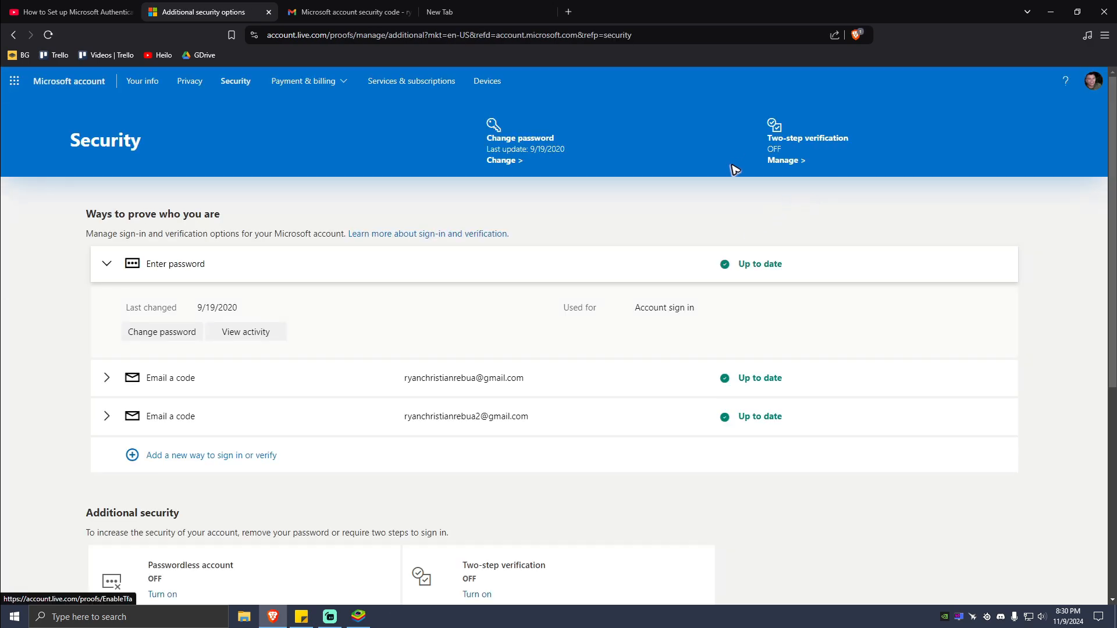
mouse_move(813, 141)
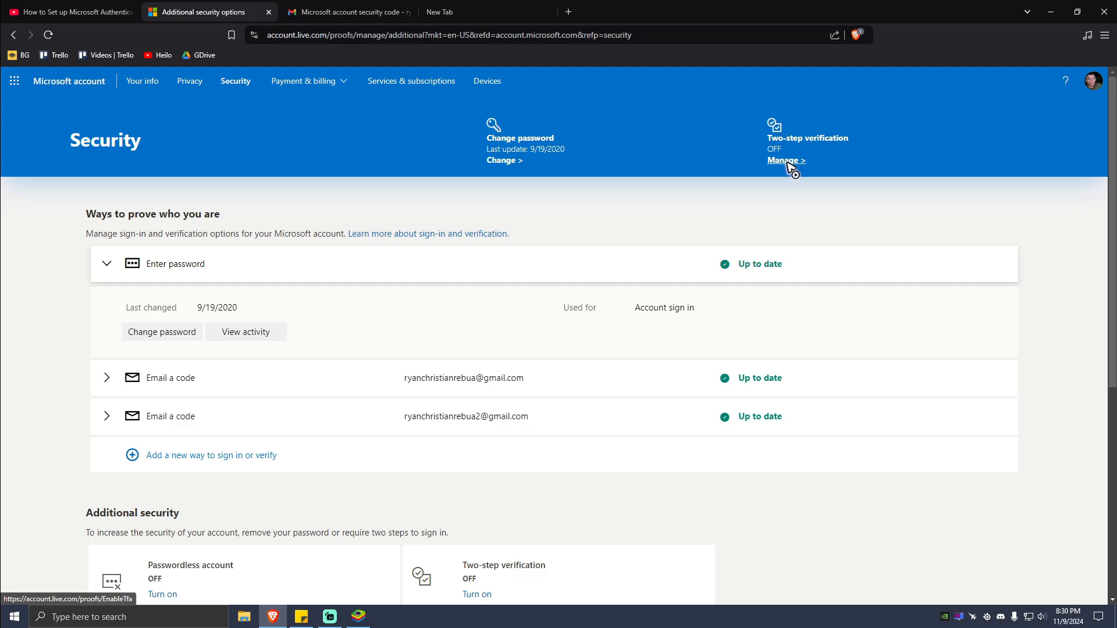
Start two-step verification setup and open the Microsoft Authenticator download page
click(785, 160)
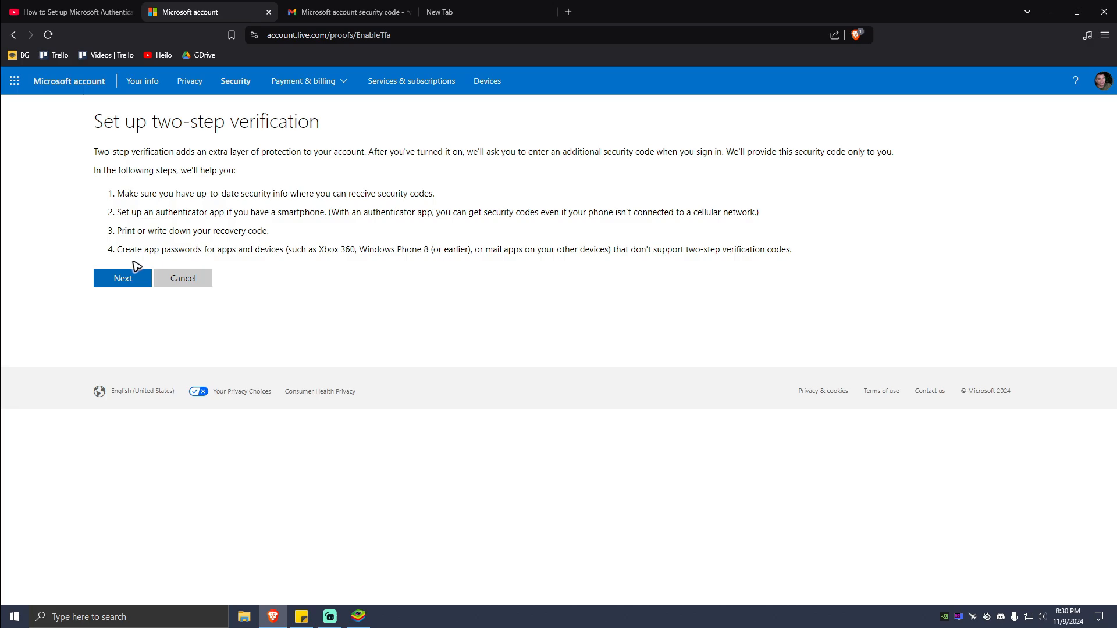
click(122, 278)
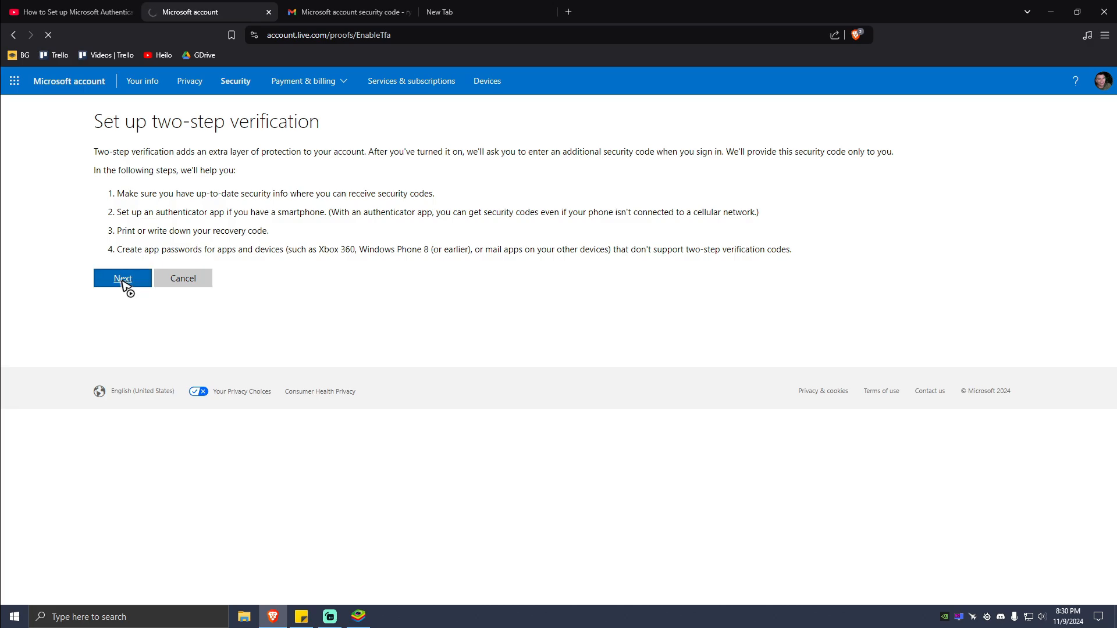
click(122, 278)
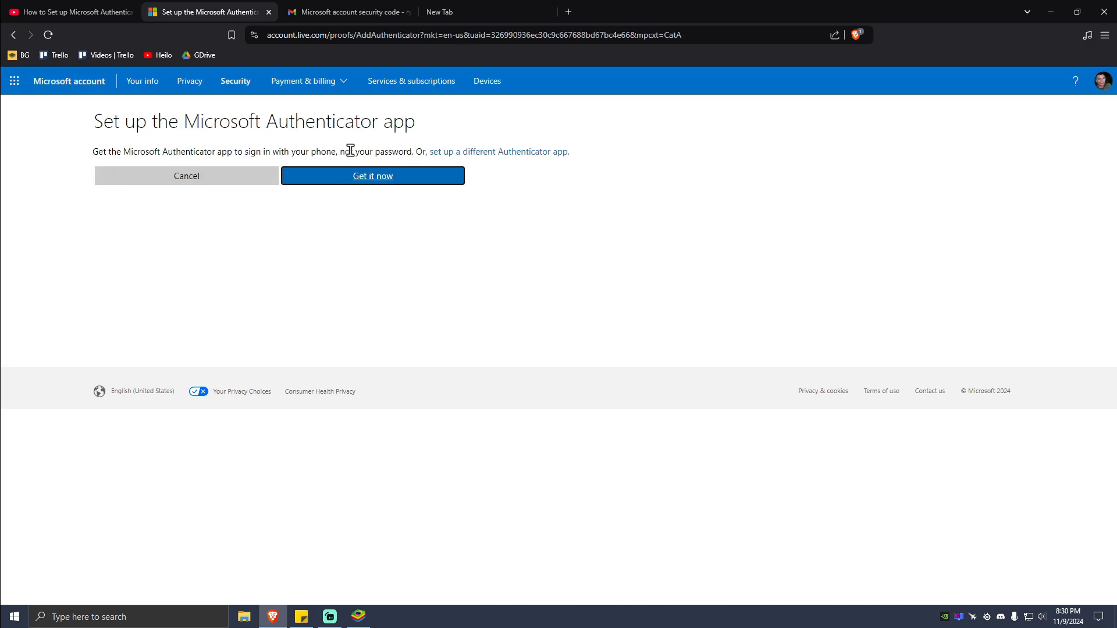
mouse_move(235, 162)
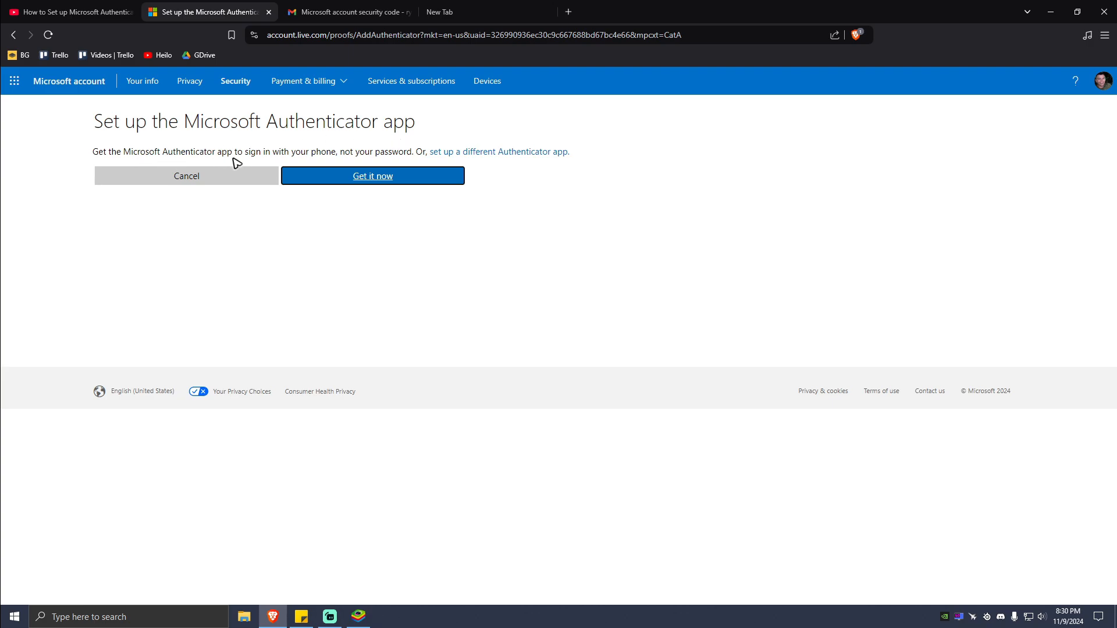
mouse_move(339, 178)
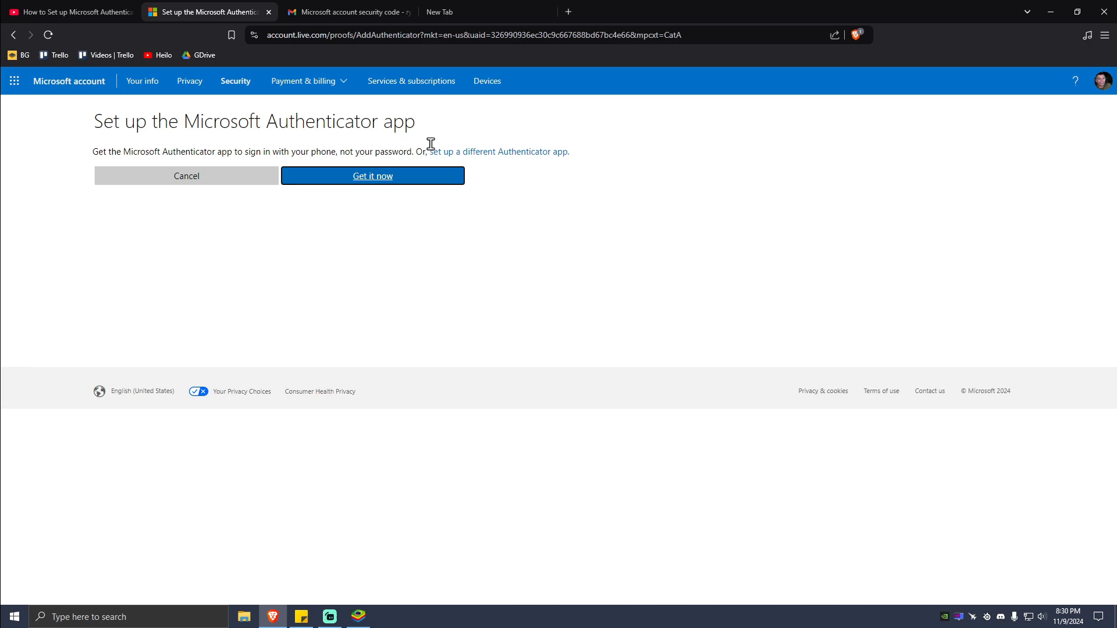
click(373, 176)
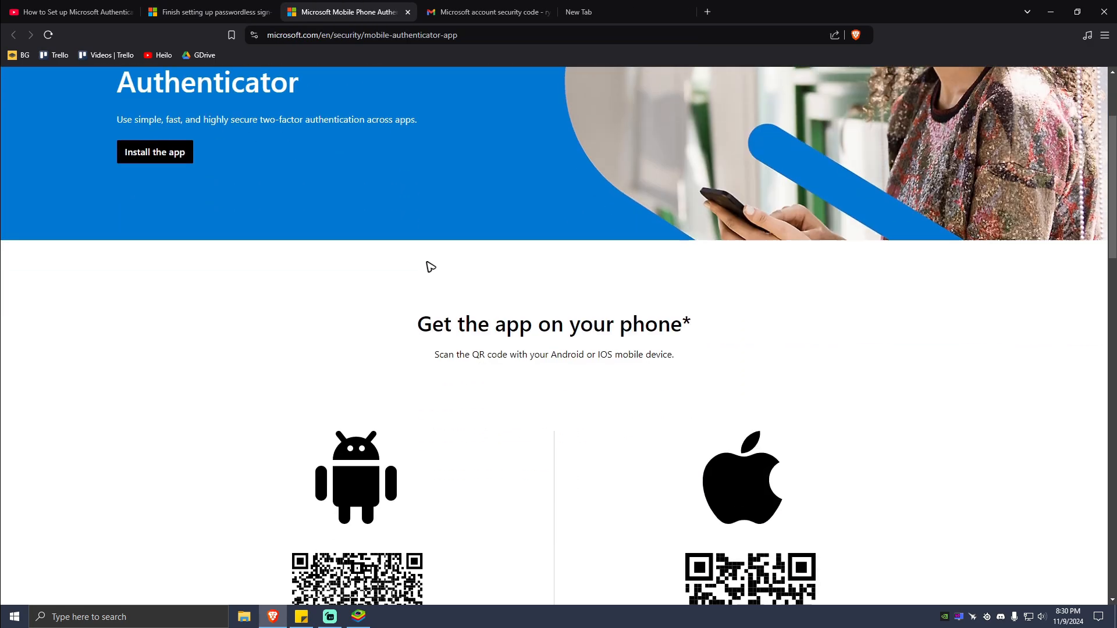
Scroll down to the Google Play and App Store QR codes for Authenticator
scroll(down, 3)
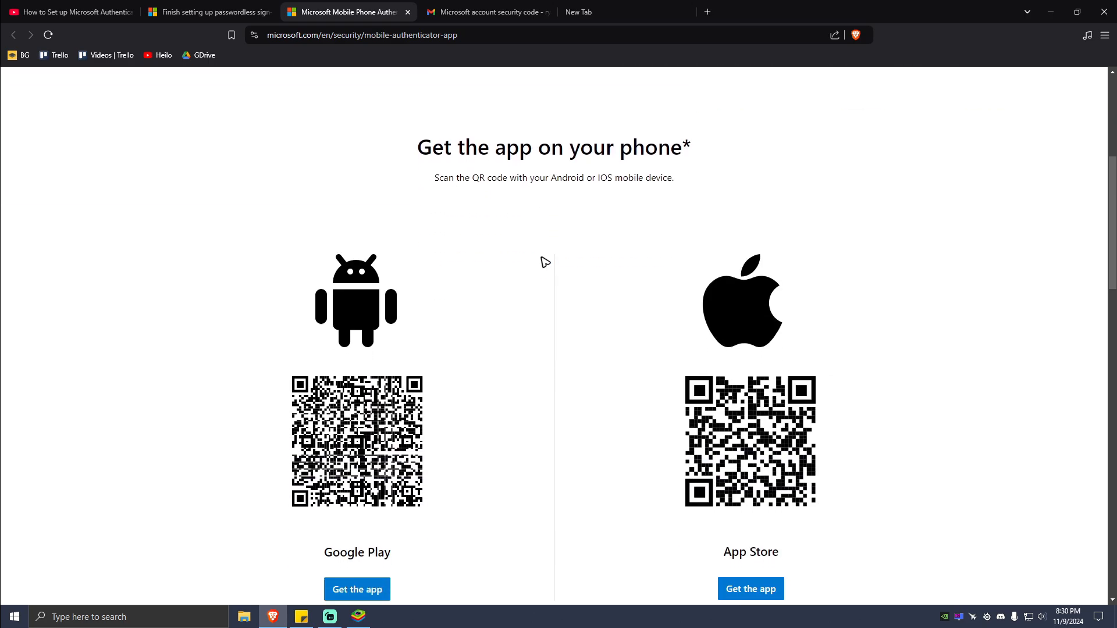
scroll(down, 3)
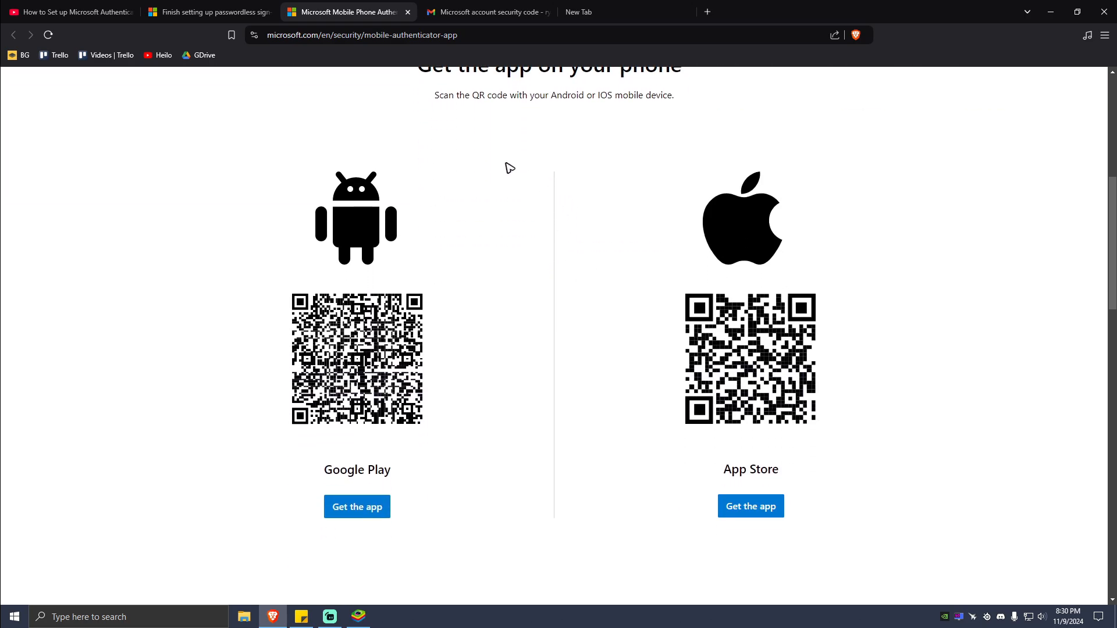
mouse_move(759, 265)
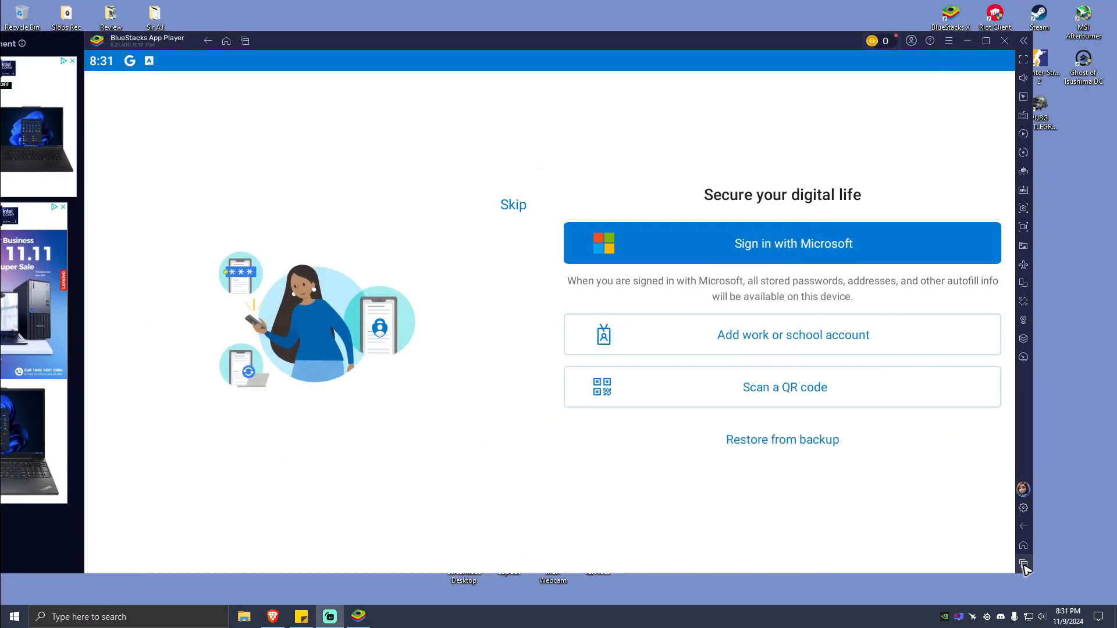
mouse_move(1023, 563)
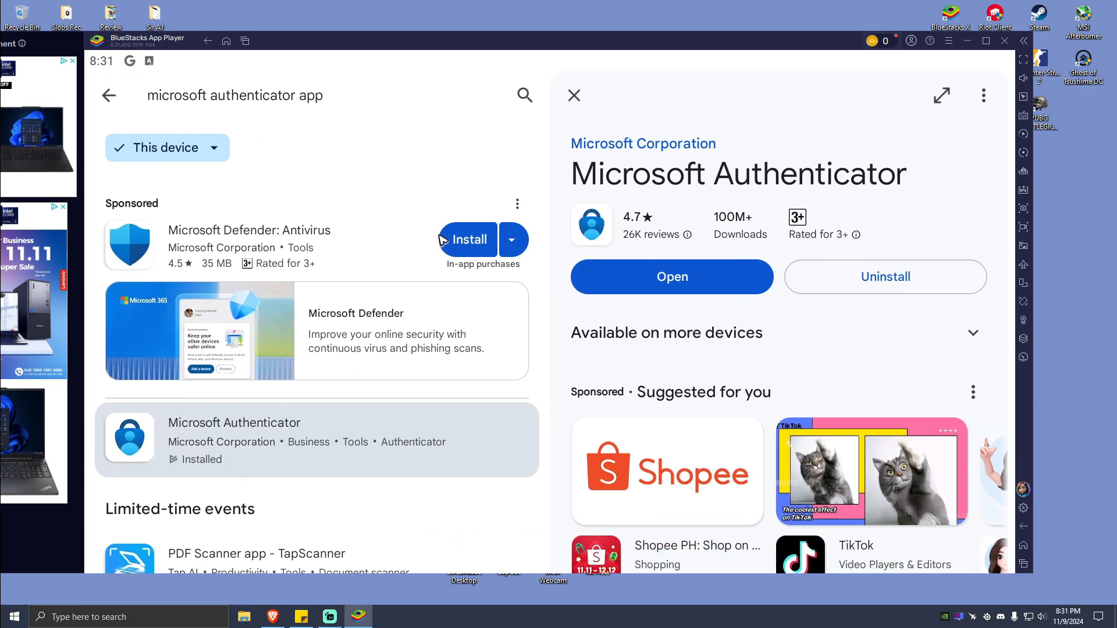
mouse_move(898, 192)
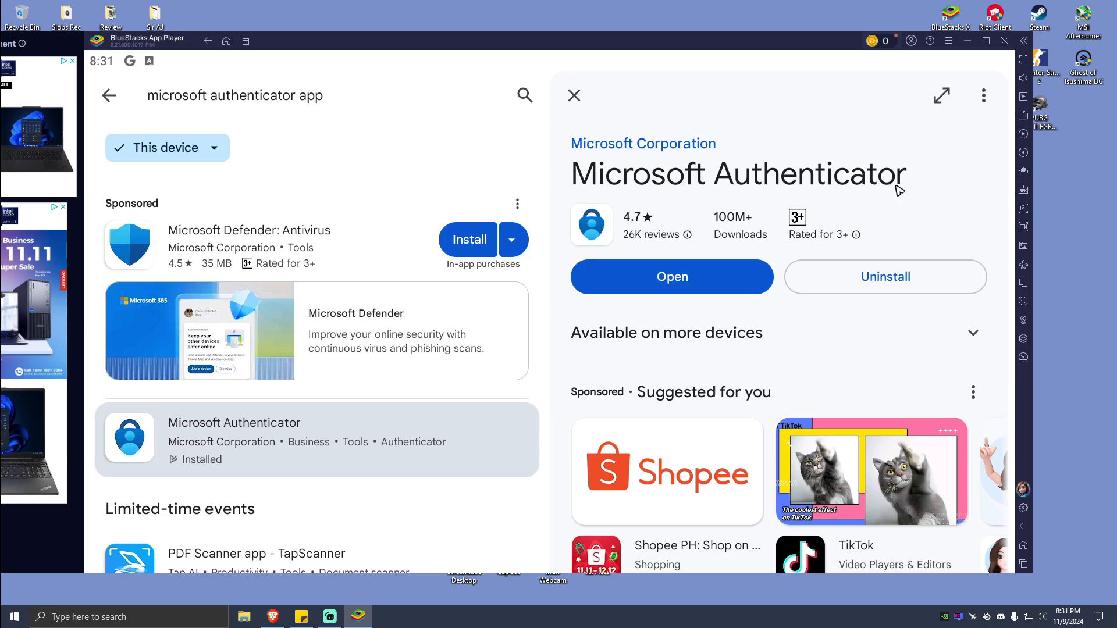
mouse_move(670, 185)
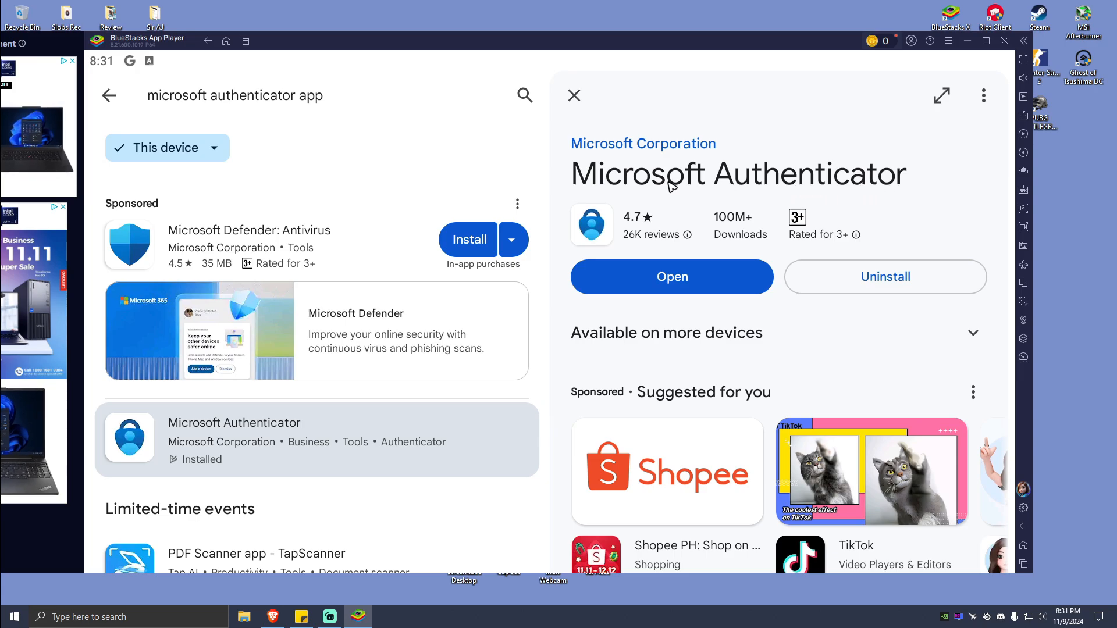
mouse_move(682, 279)
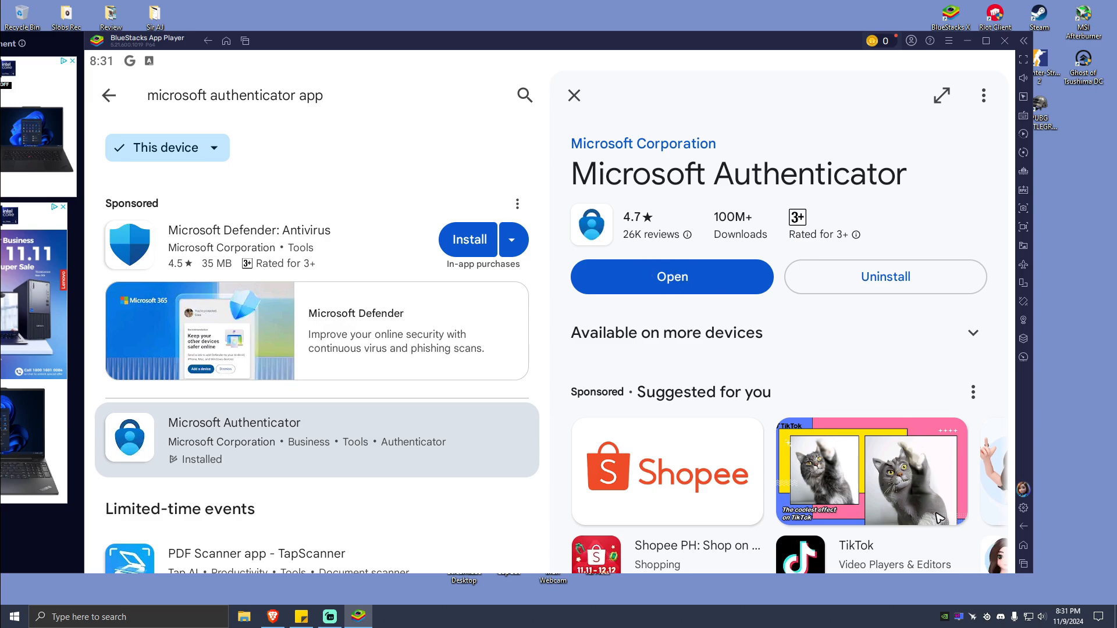
Launch the installed Microsoft Authenticator from its Play Store listing in BlueStacks
click(672, 277)
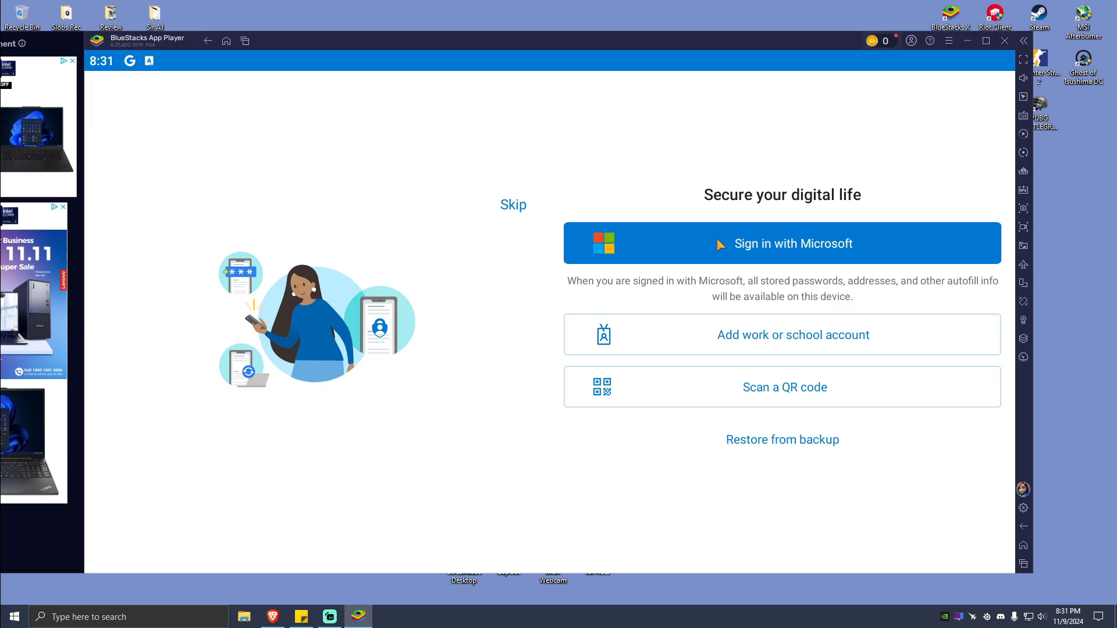
mouse_move(704, 448)
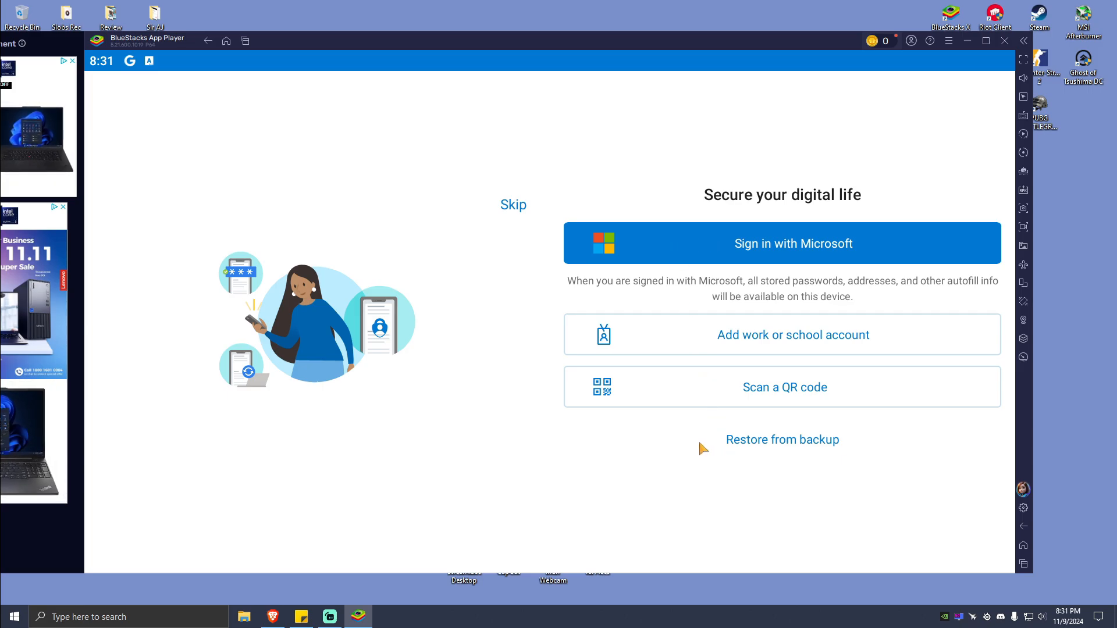
mouse_move(766, 248)
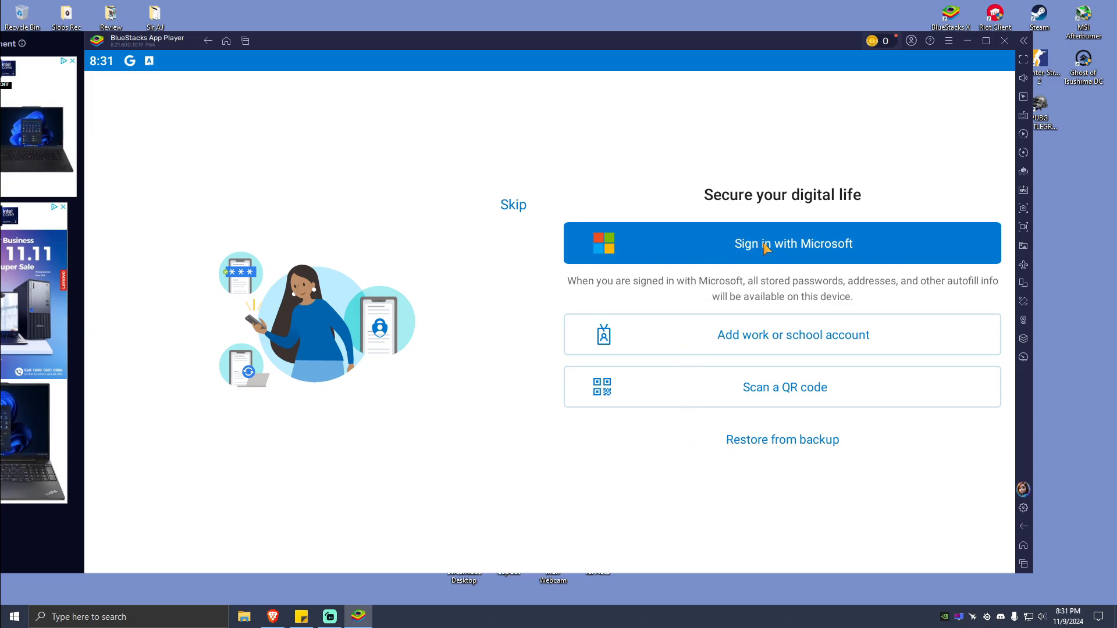
mouse_move(761, 213)
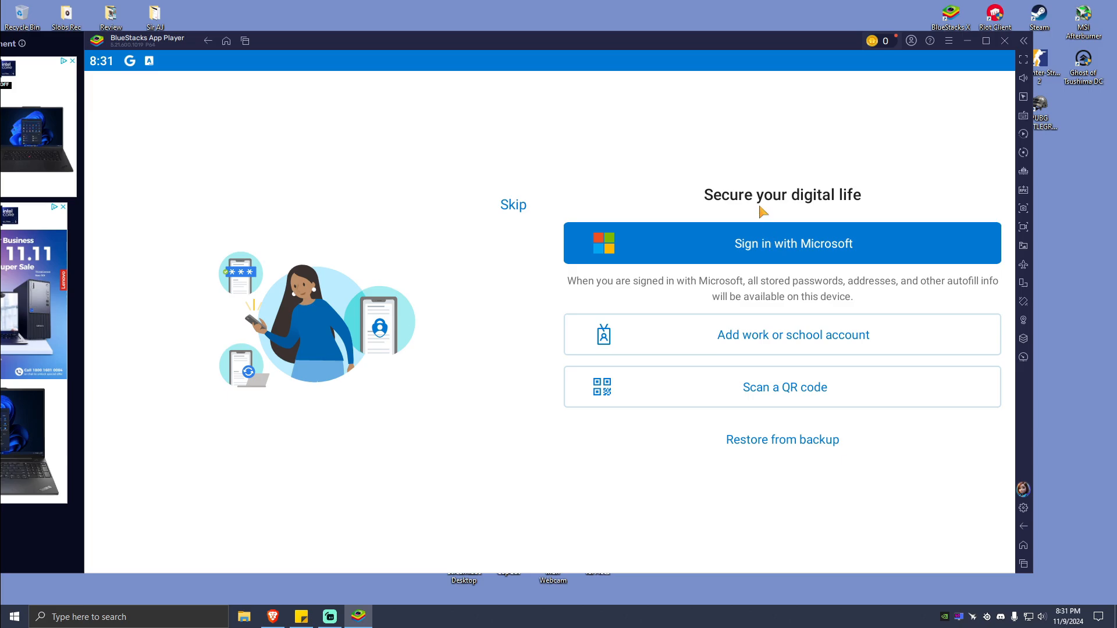
mouse_move(764, 398)
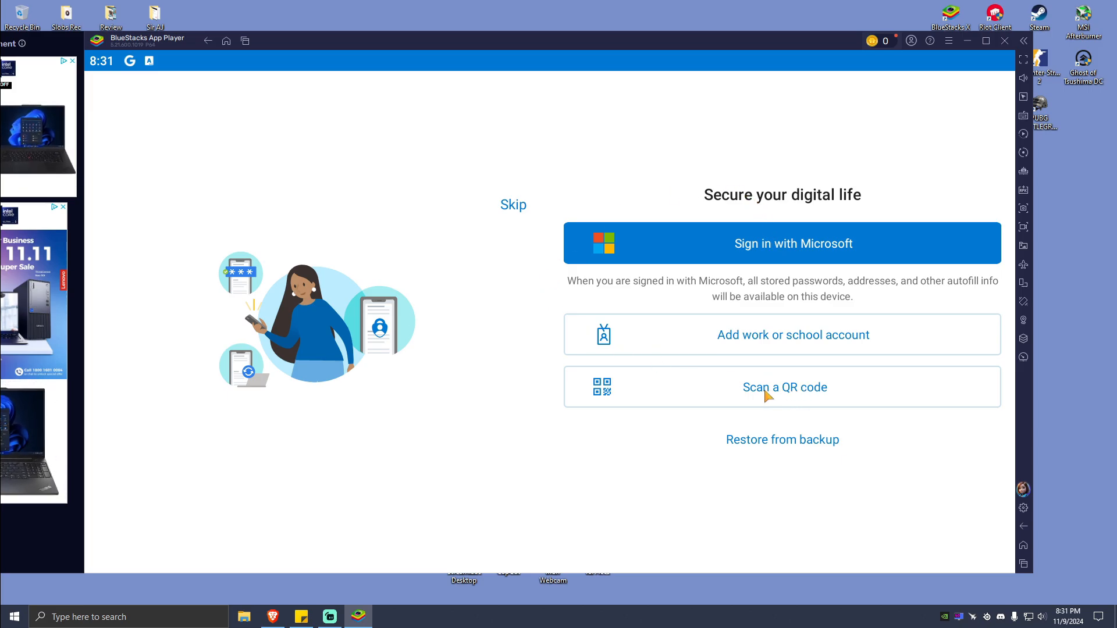
mouse_move(776, 401)
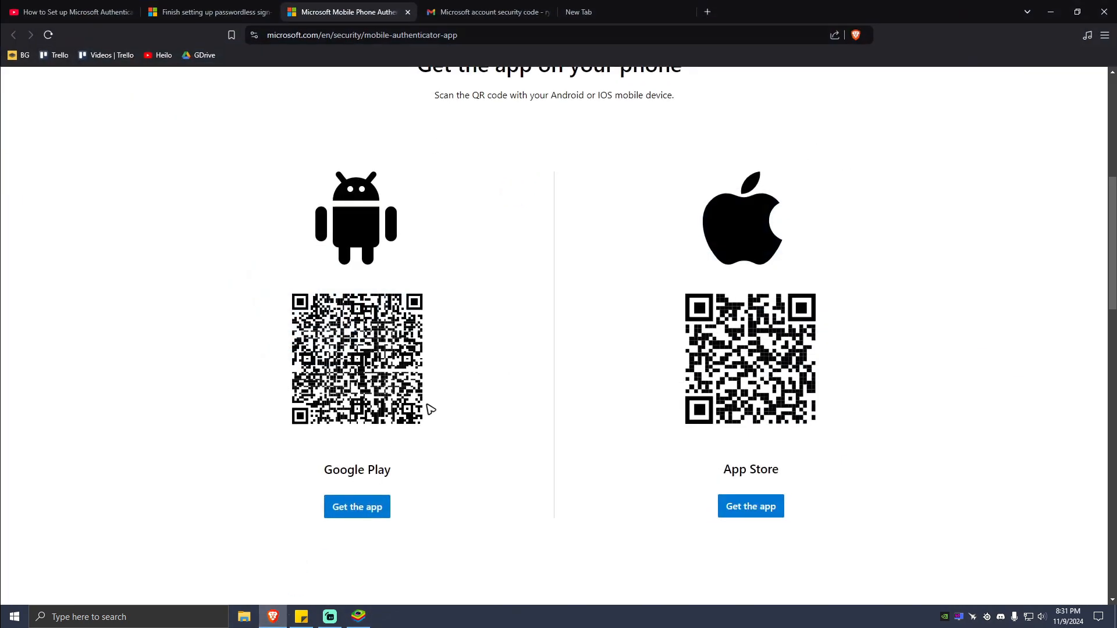
mouse_move(334, 390)
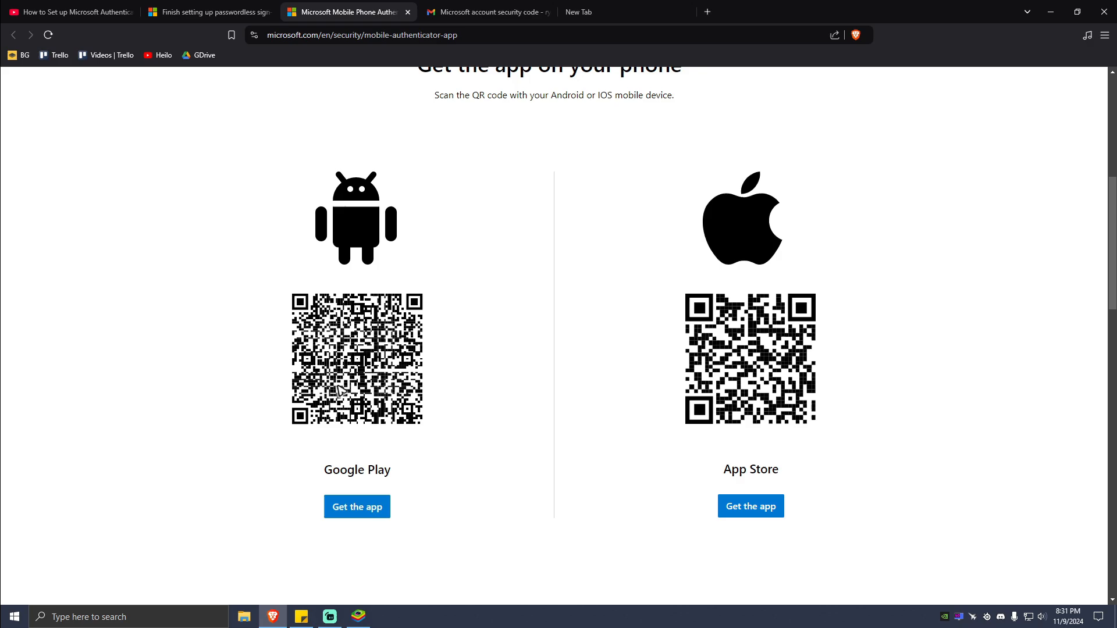
mouse_move(1068, 31)
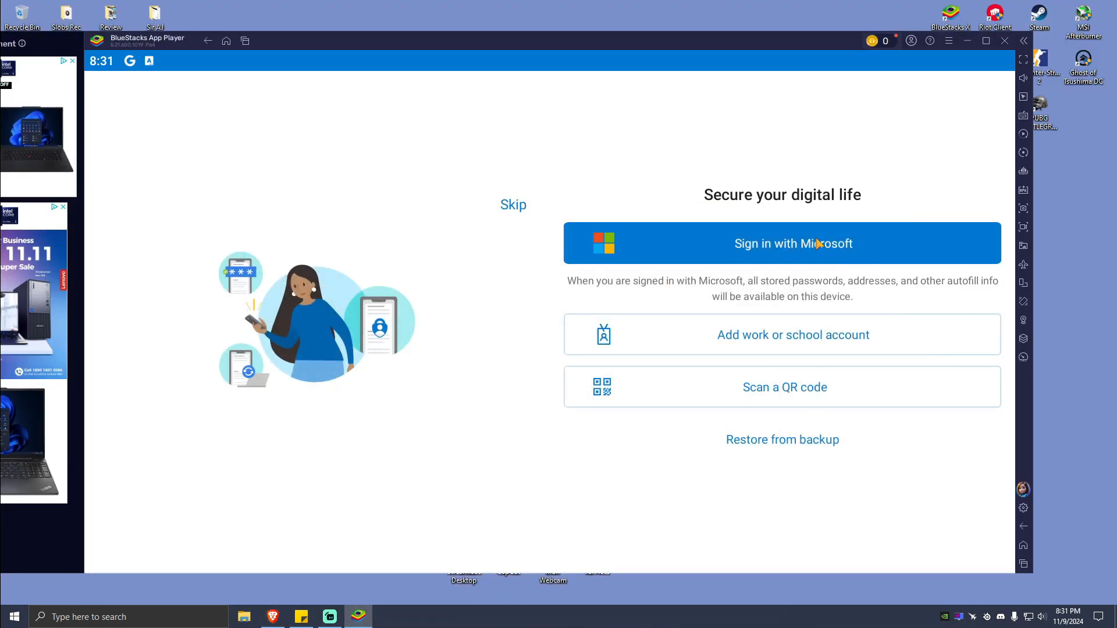
mouse_move(790, 251)
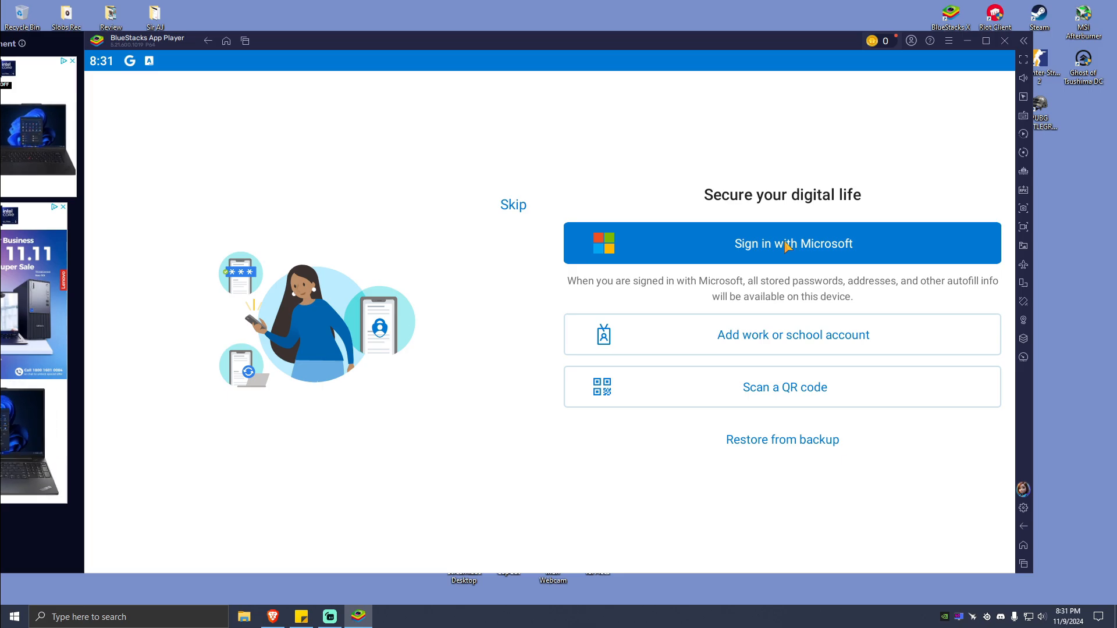
mouse_move(757, 317)
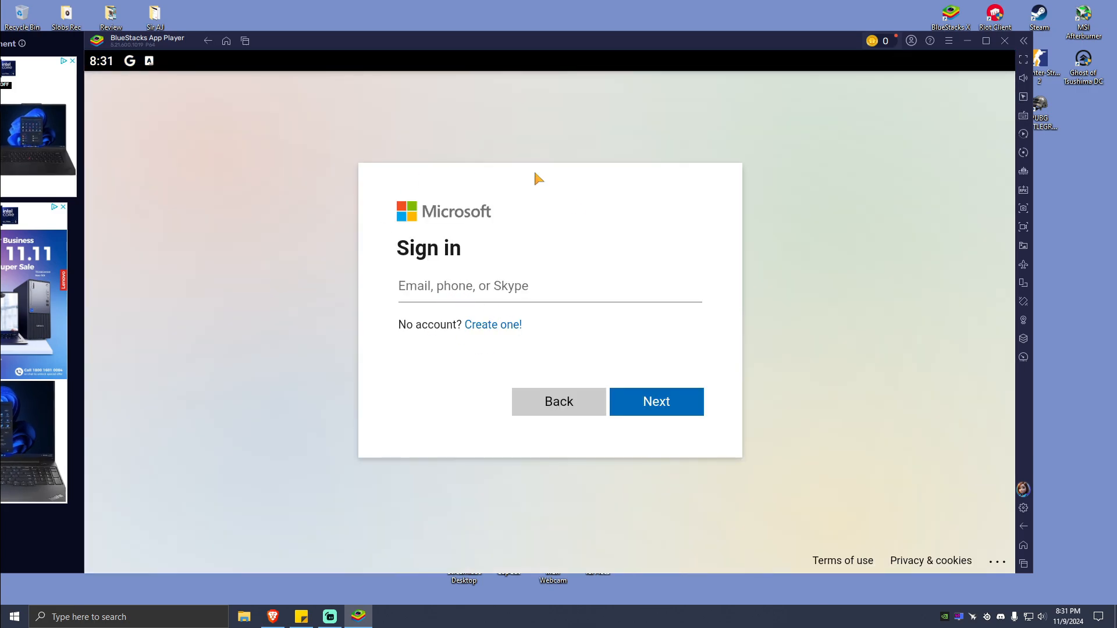
mouse_move(695, 313)
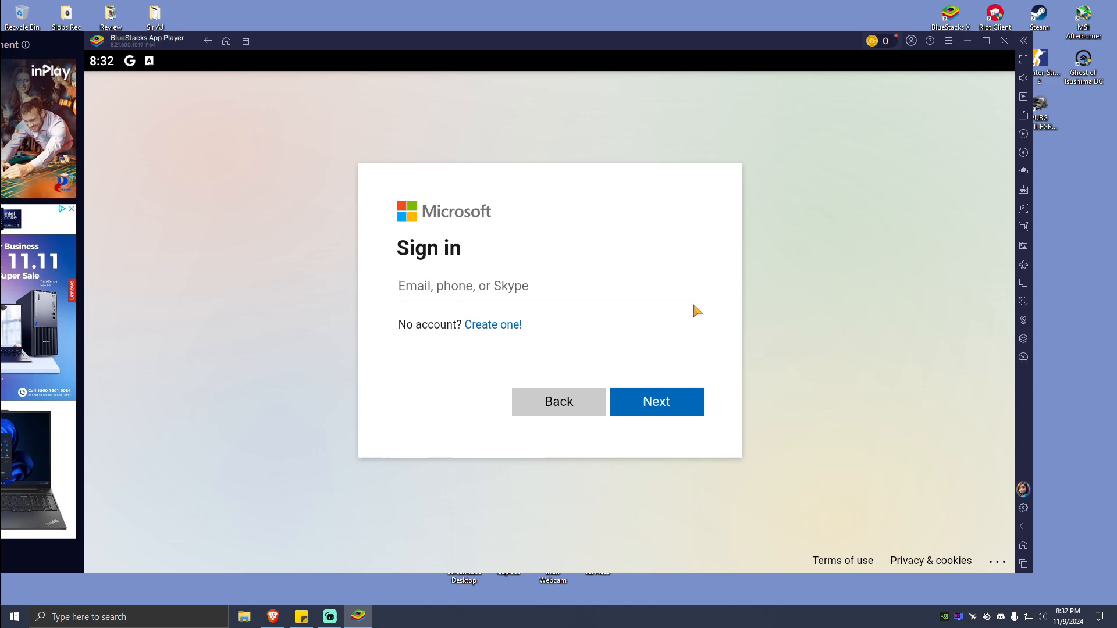
mouse_move(532, 339)
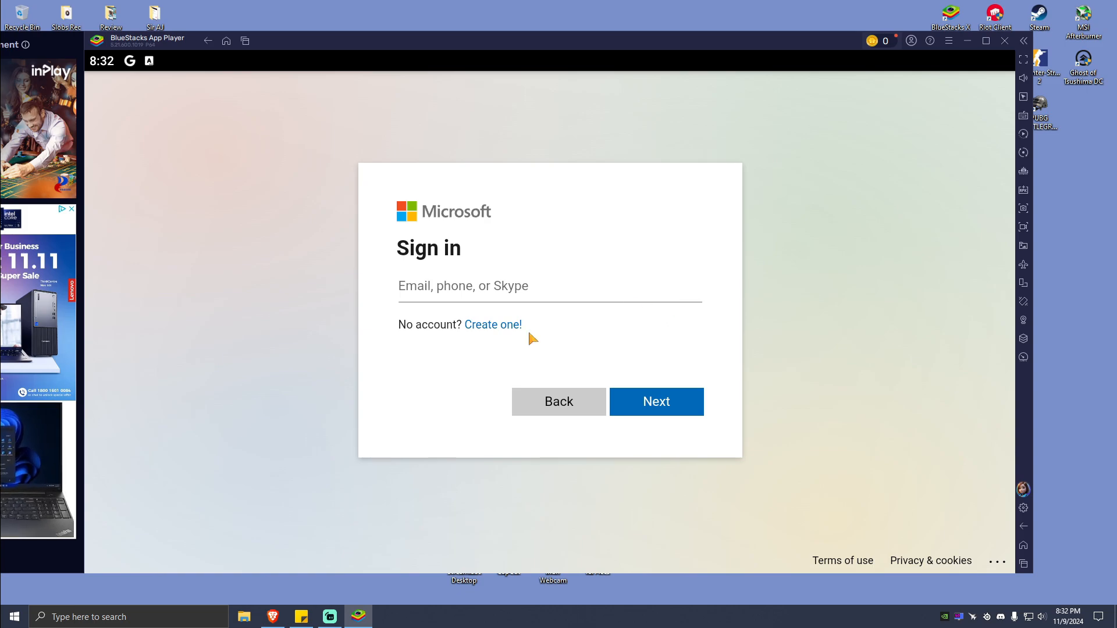